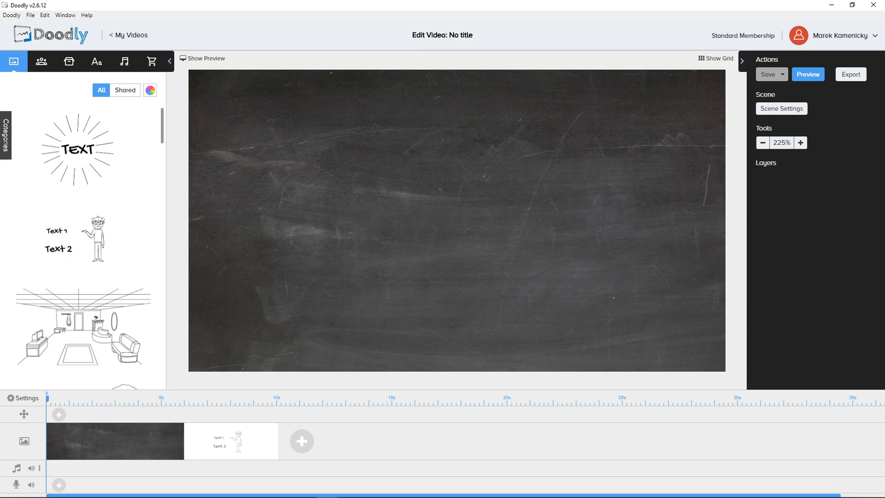
mouse_move(185, 252)
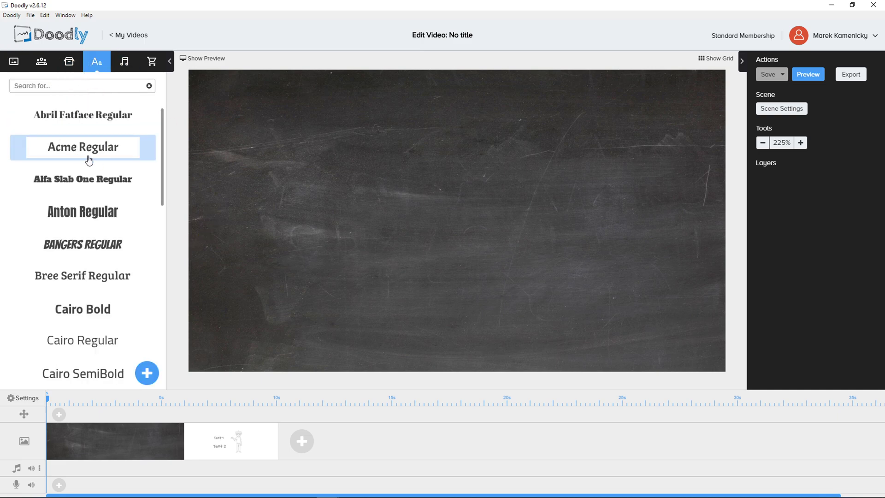
- Add an Abril Fatface Regular placeholder text element and move it near the chalkboard top
left_click(82, 179)
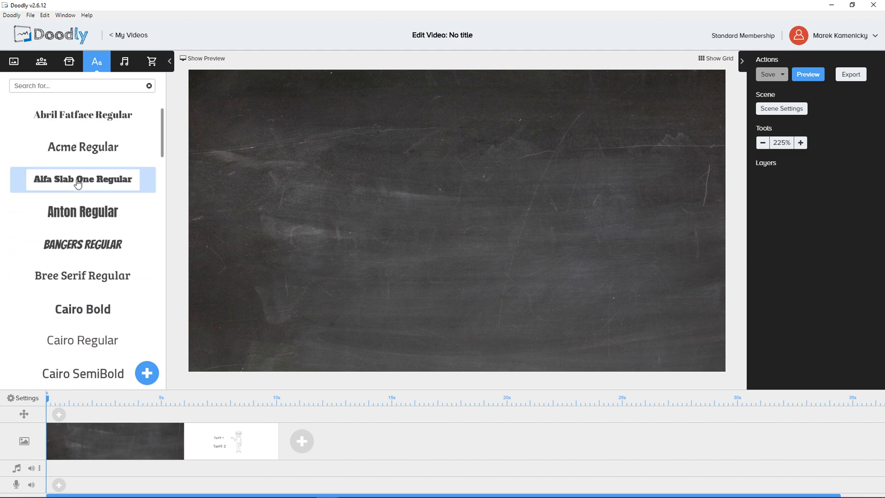
left_click(82, 179)
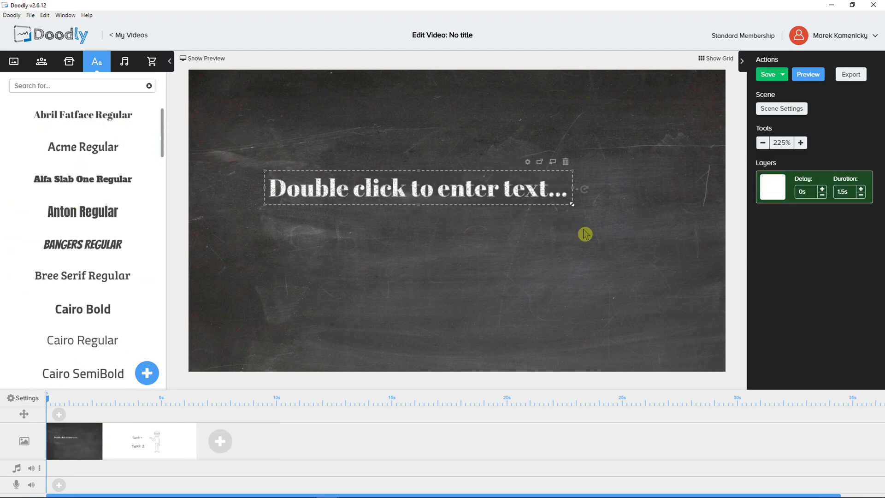
left_click_drag(418, 189, 452, 136)
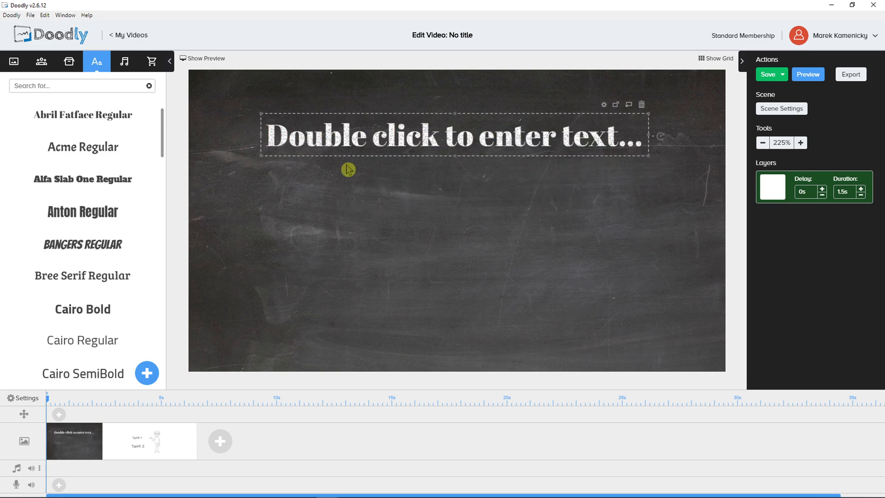
- Change the placeholder text colour from white to red (#FF0000) in its settings
left_click(603, 105)
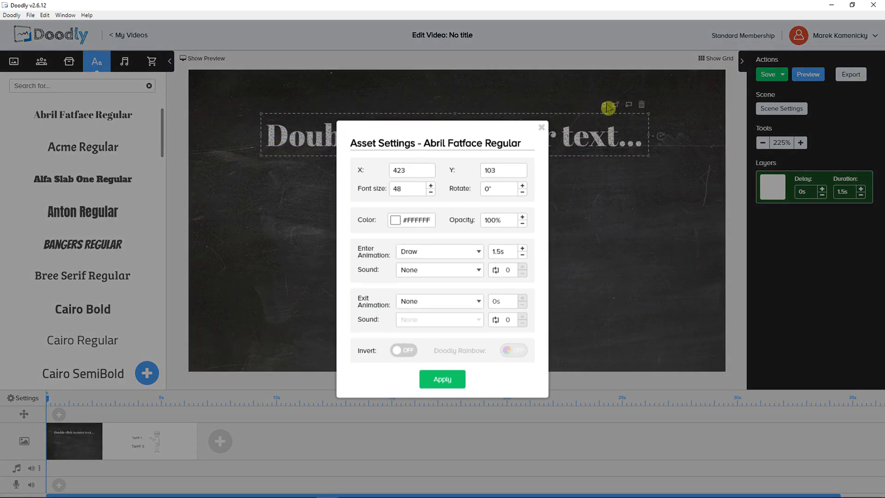
left_click(395, 220)
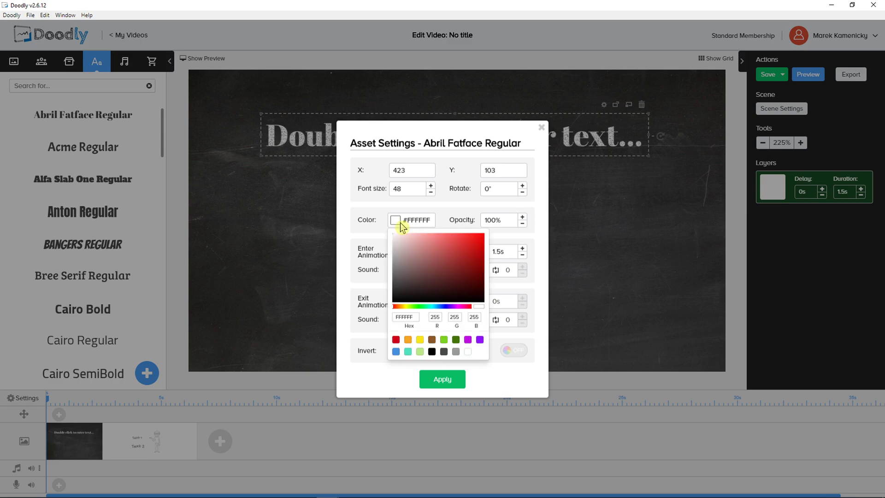
left_click(396, 340)
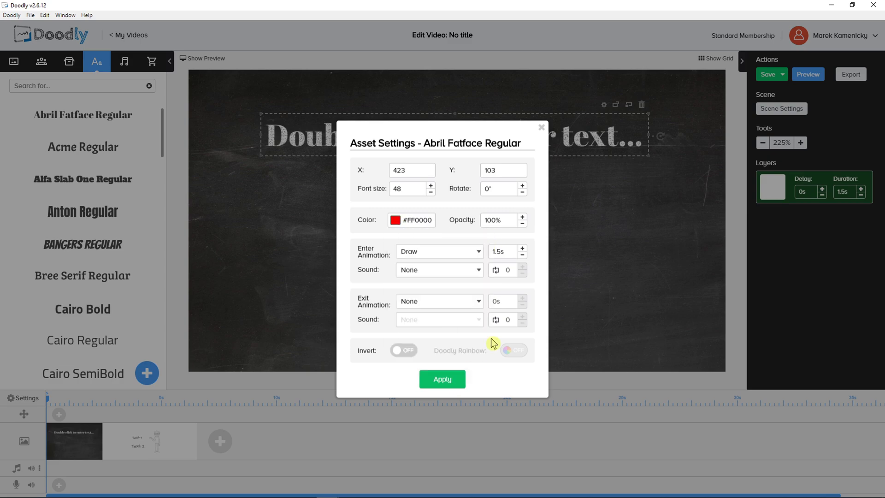
left_click(442, 379)
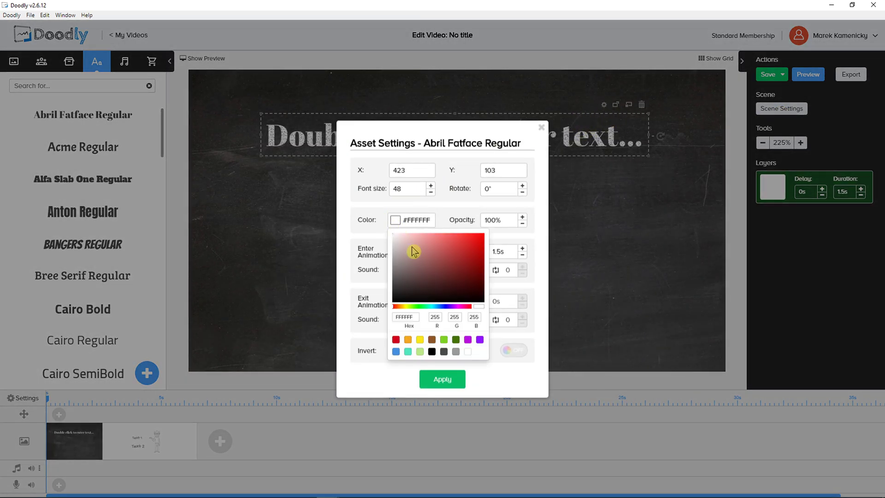
left_click(395, 339)
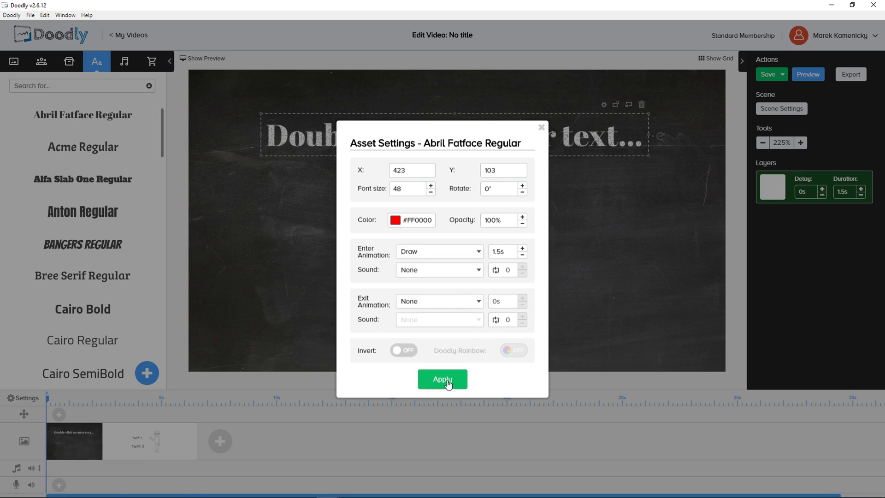
left_click(442, 379)
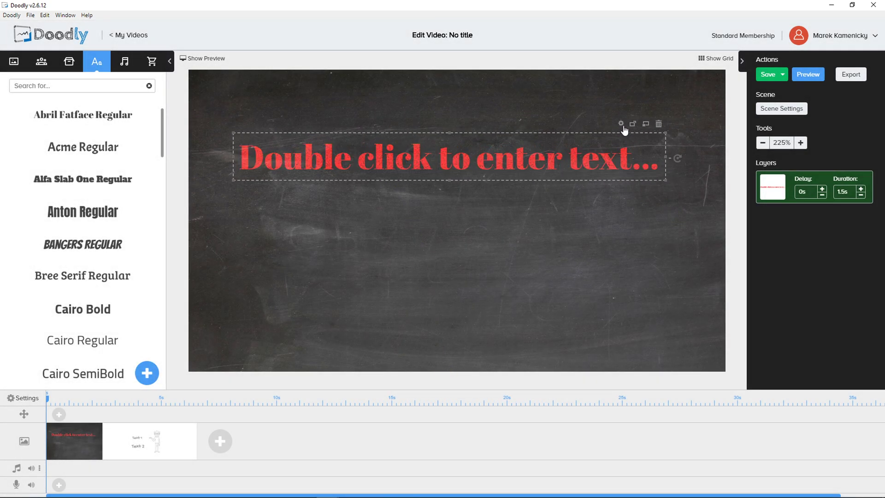
- Set the text colour back to #FFFFFF and font size to 60, leaving sound unset
left_click(619, 124)
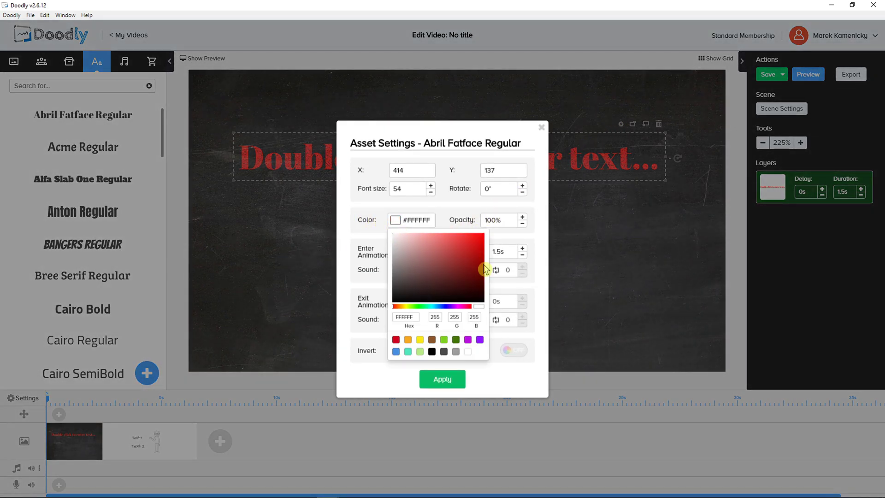
left_click(468, 202)
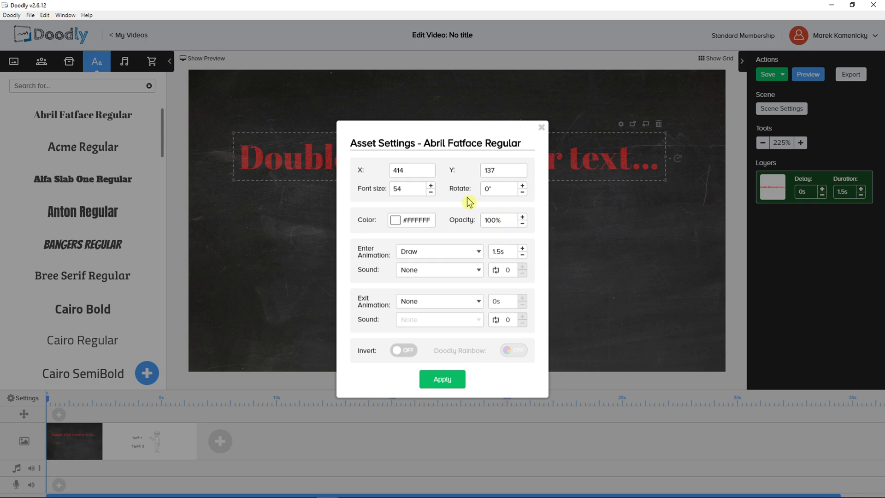
left_click(430, 185)
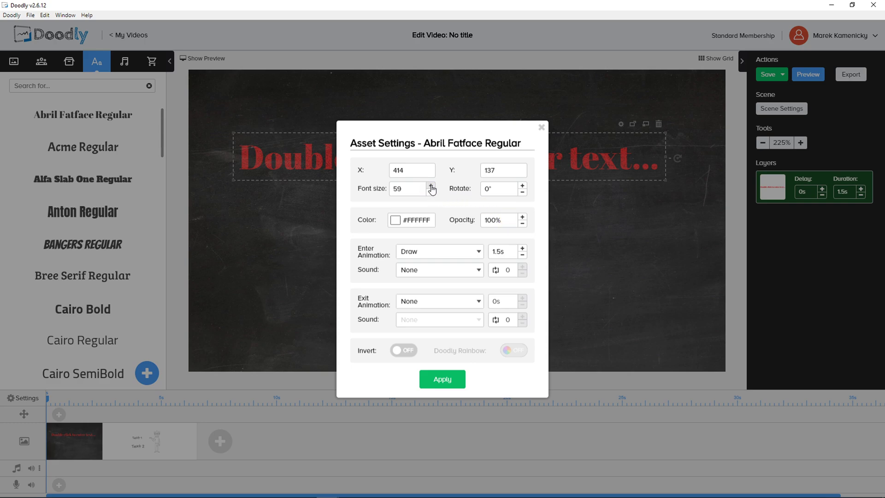
left_click(430, 186)
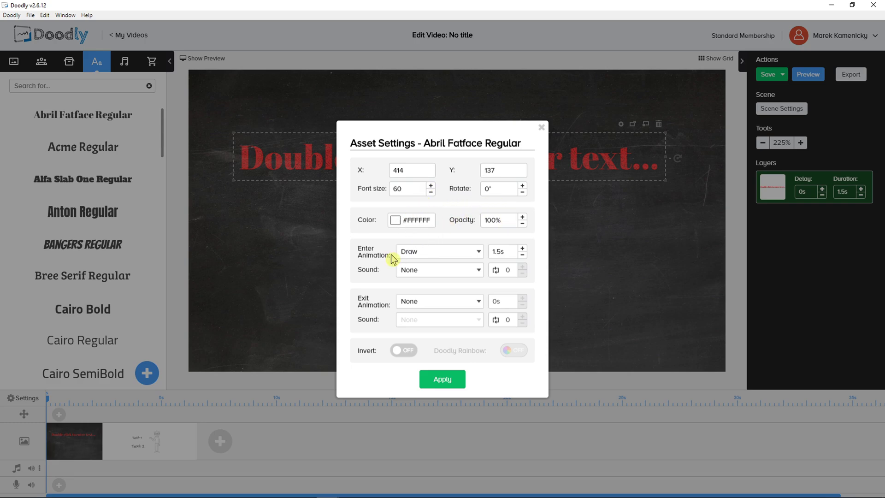
mouse_move(375, 266)
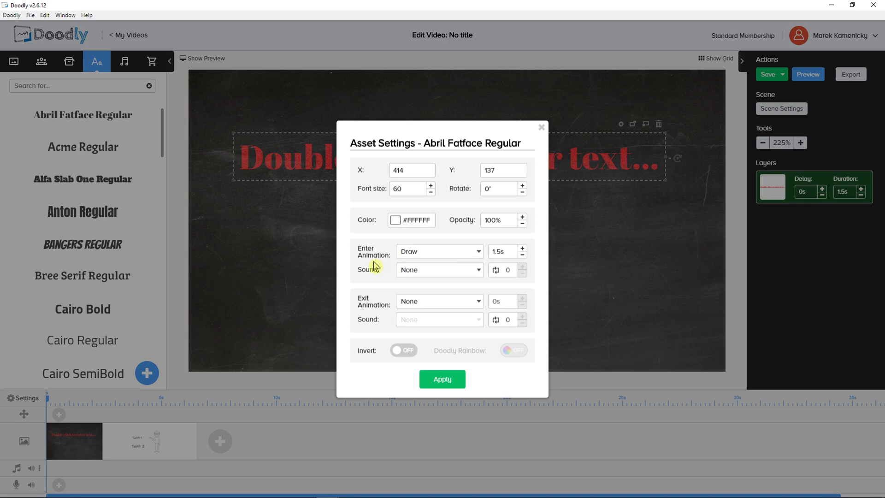
left_click(438, 269)
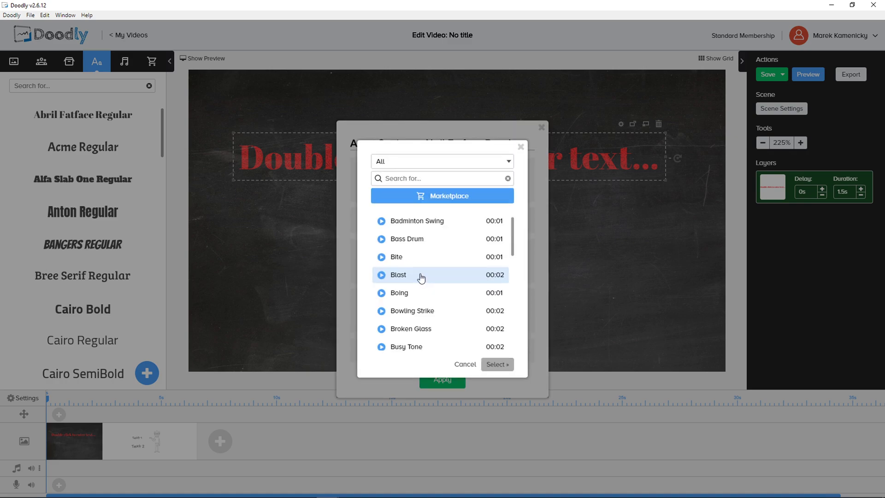
left_click(465, 364)
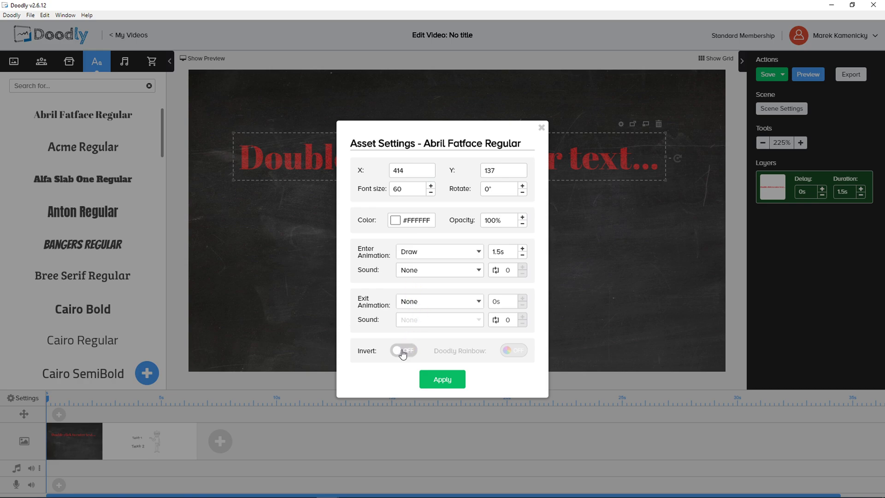
left_click(442, 379)
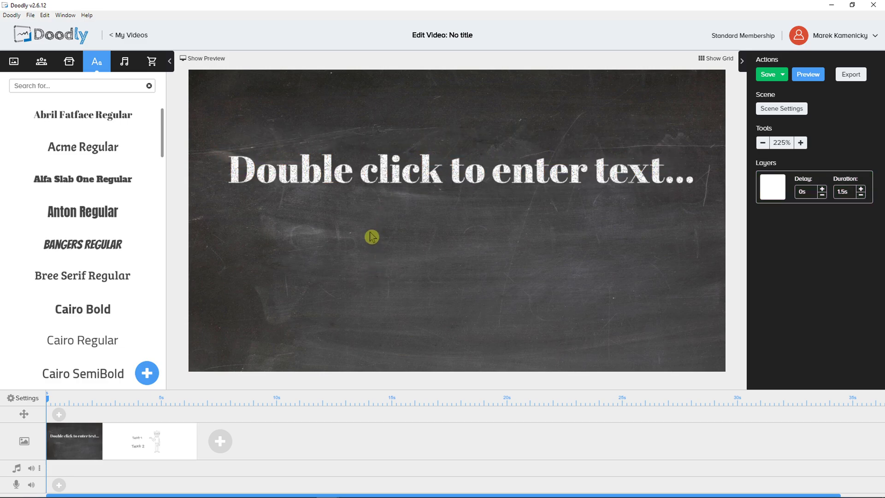
- Select the placeholder text and bring up the Add new font dialog from the font list
left_click(372, 170)
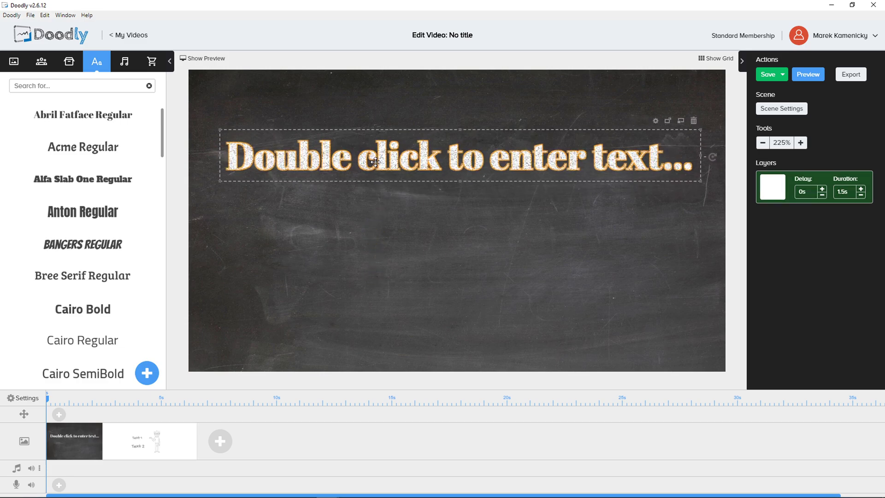
left_click(82, 272)
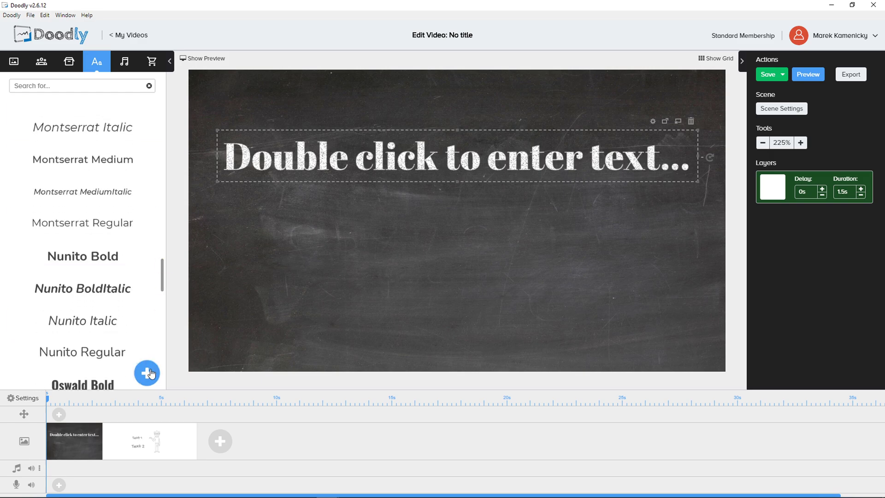
left_click(147, 372)
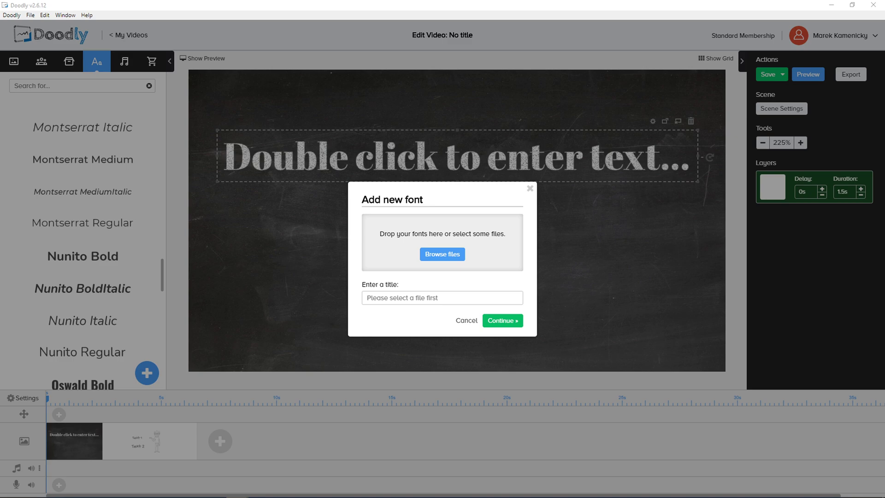
- Try adding Lato.zip from the Desktop as the new font file
left_click(442, 254)
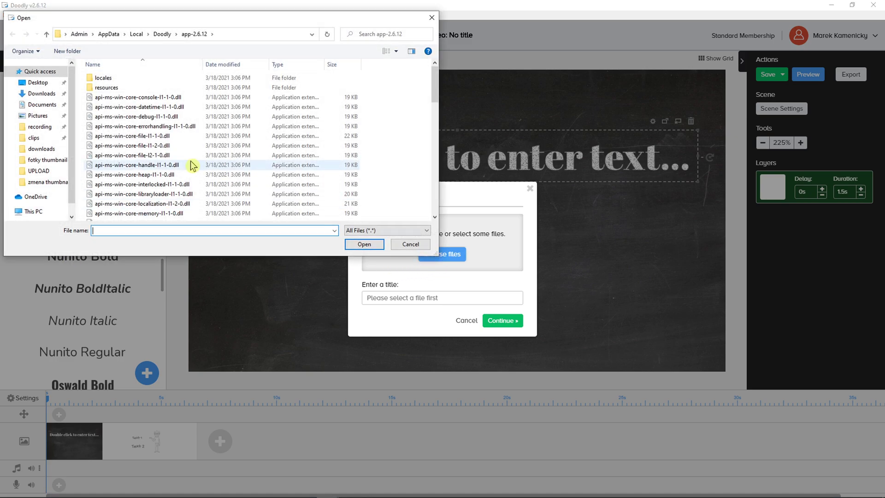
left_click(40, 148)
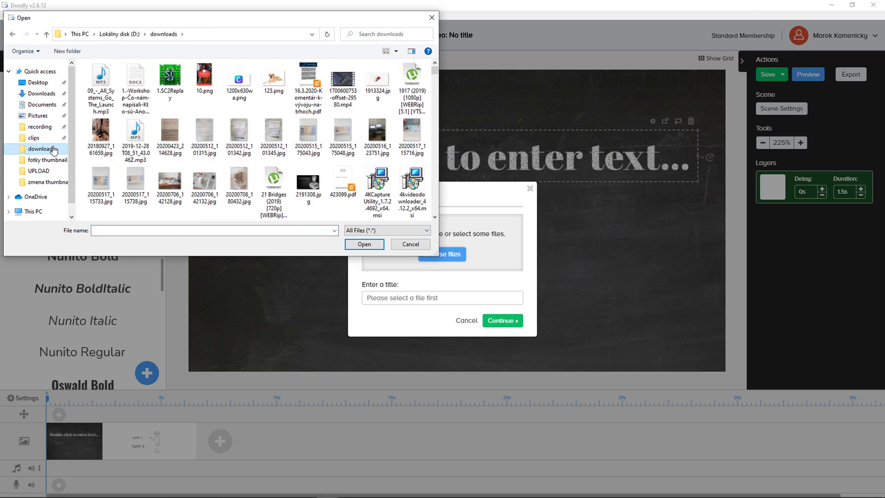
left_click(413, 78)
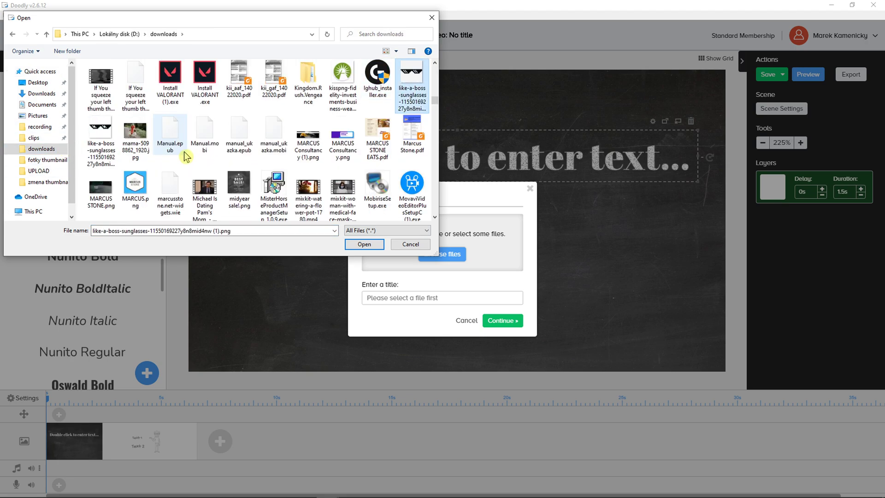
left_click(37, 83)
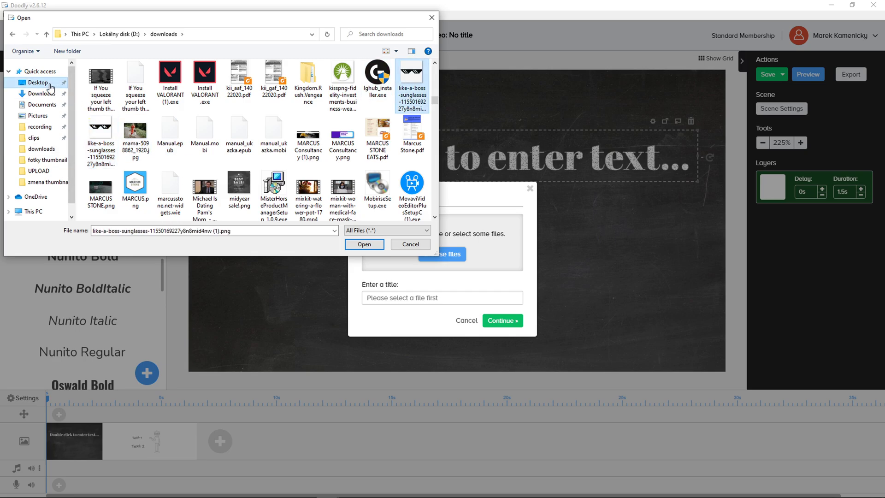
left_click(364, 244)
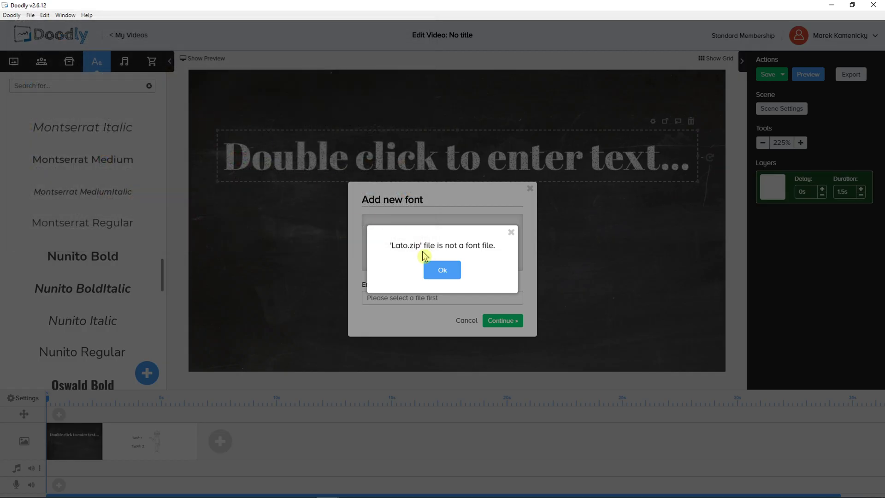
- Dismiss the 'not a font file' alert with Ok
left_click(442, 270)
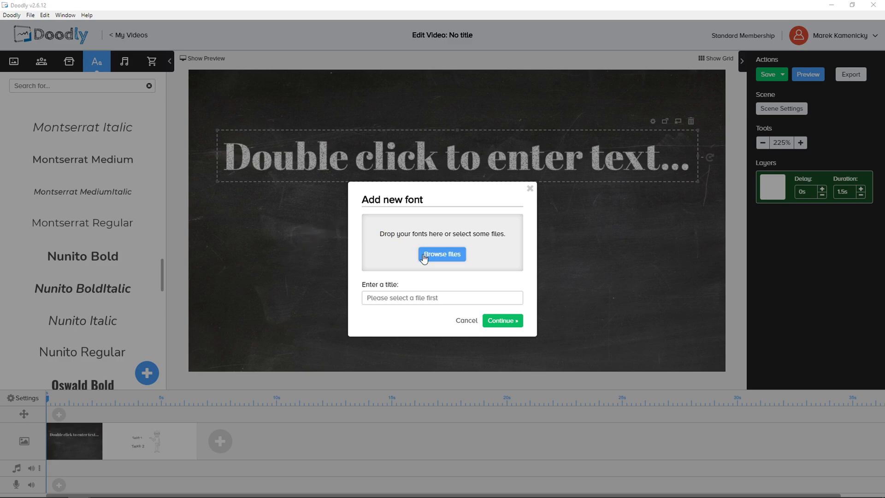
- Submit Lato-Black.ttf from the Lato folder as a new custom font
left_click(442, 254)
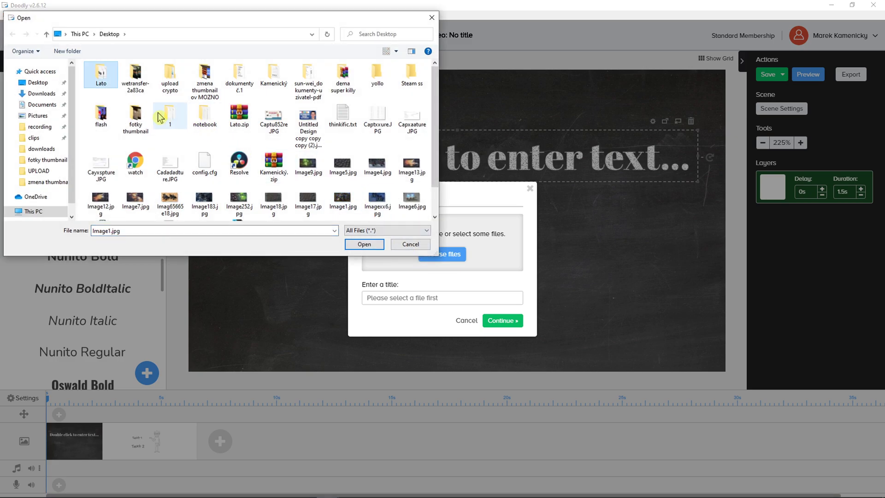
left_click(364, 244)
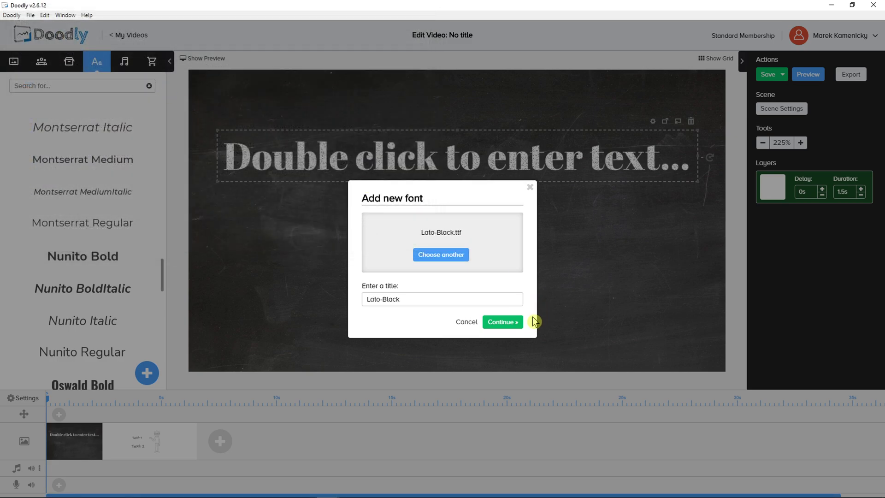
left_click(502, 321)
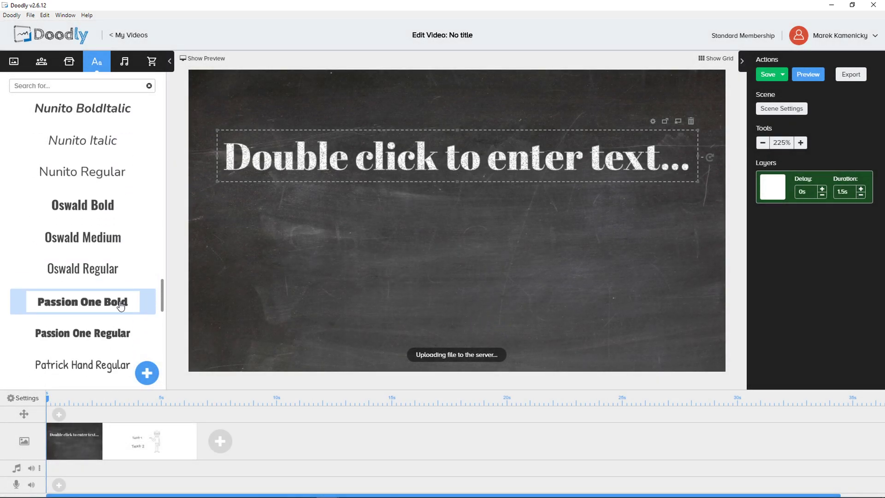